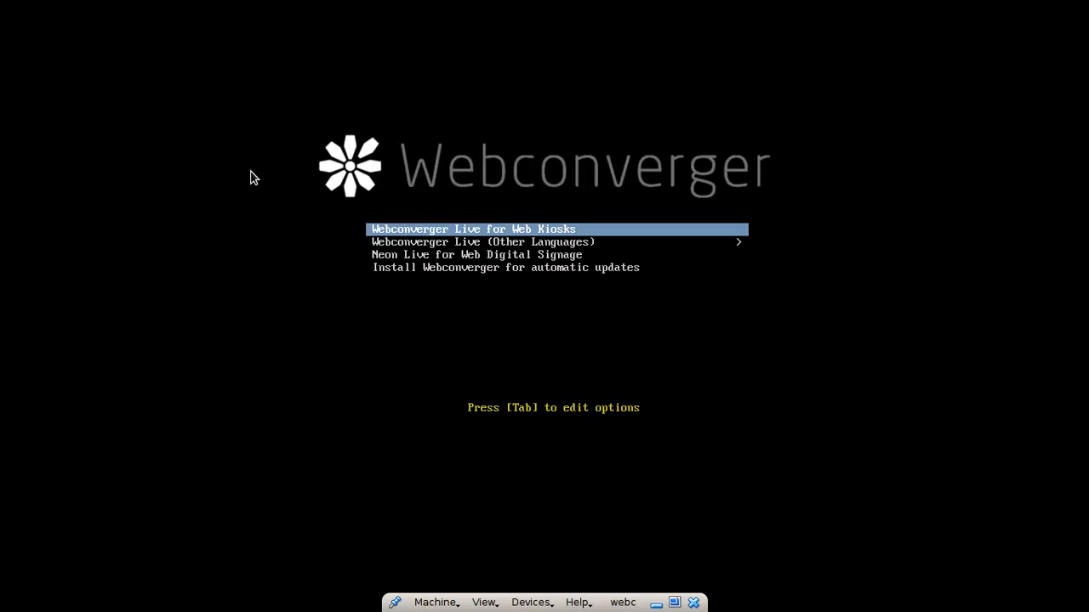
Boot the 'Webconverger Live for Web Kiosks' entry and reach the Configure your device page
key("Return")
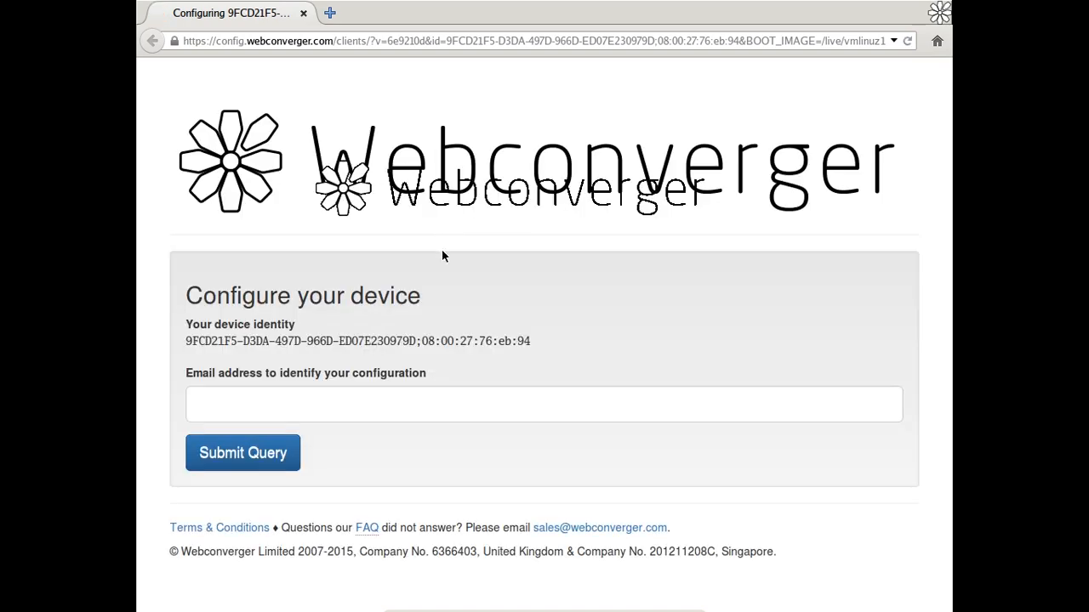
left_click(544, 403)
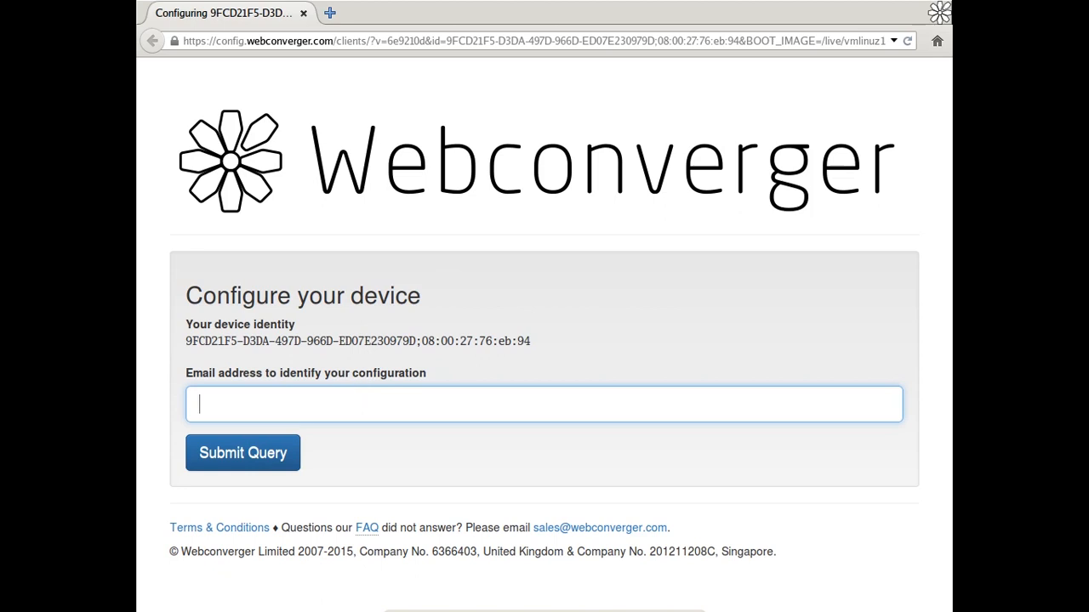
type("demo\"webconverger")
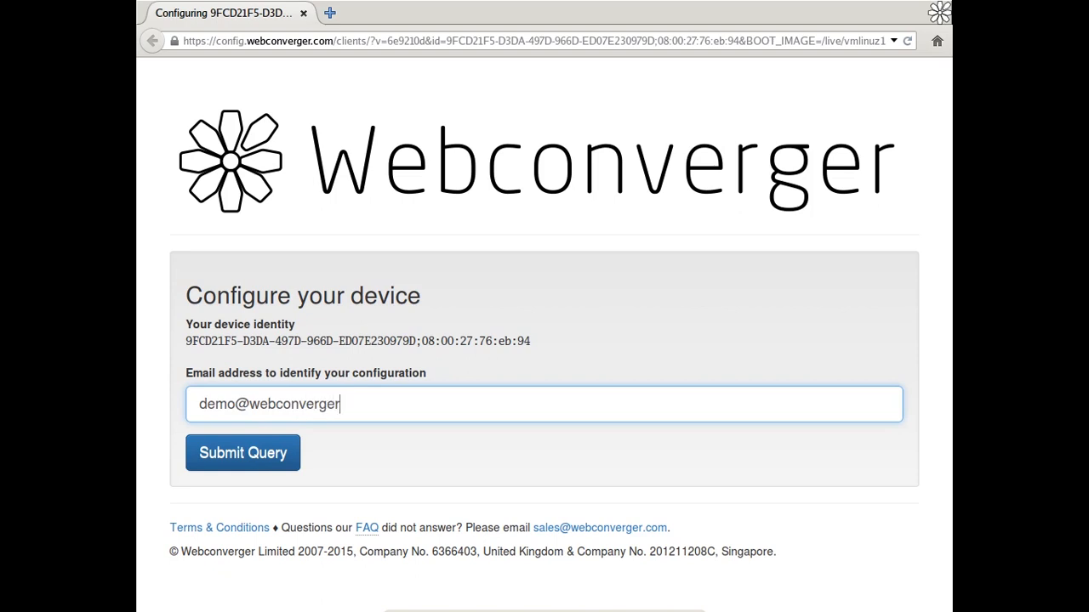
type(".com")
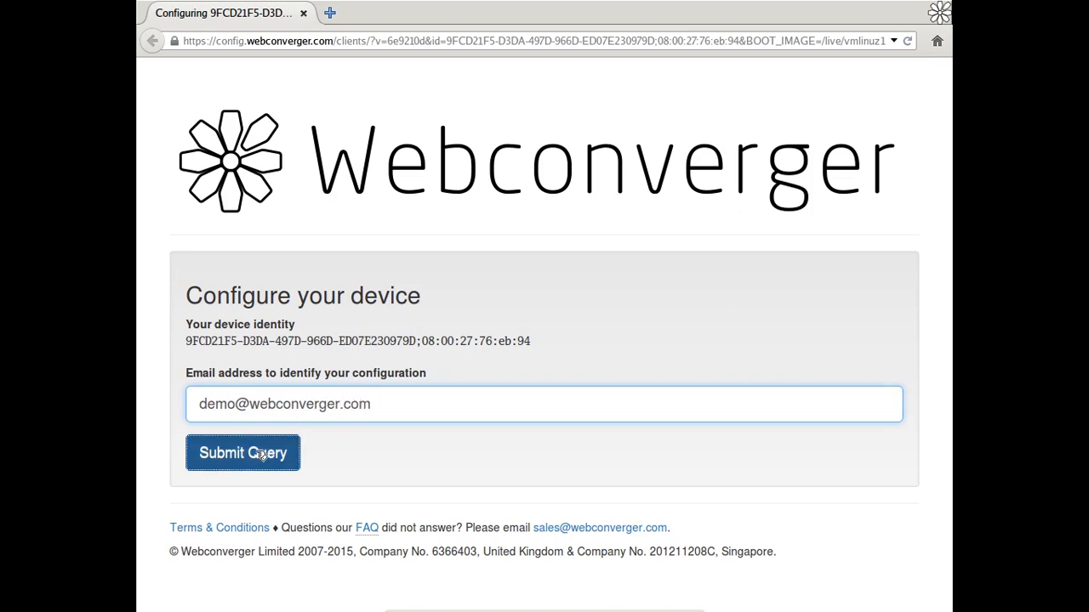
left_click(242, 452)
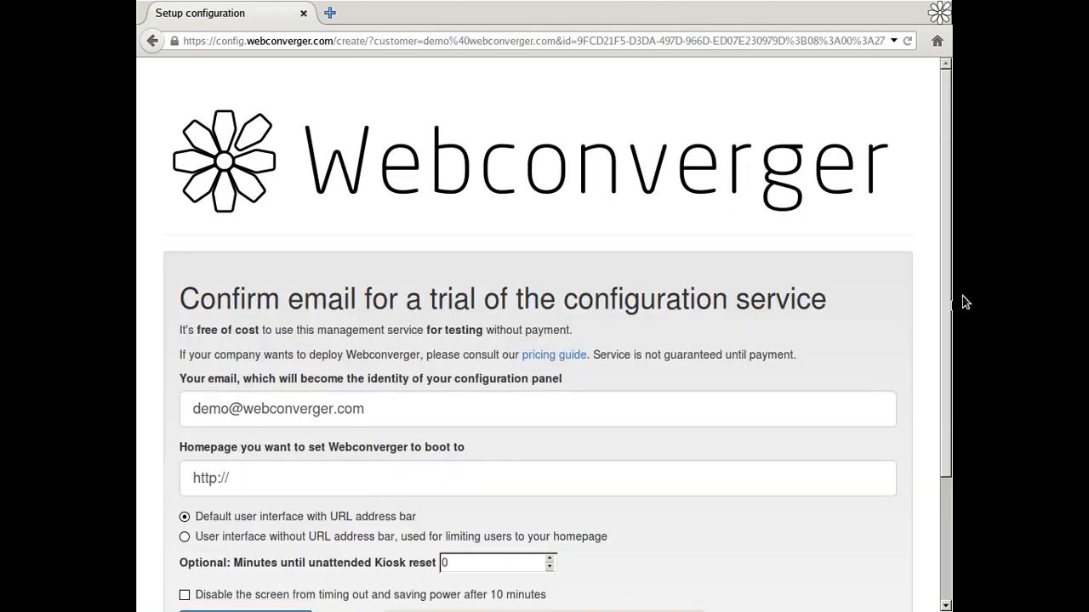
scroll("down", 3)
type("webconverger.com")
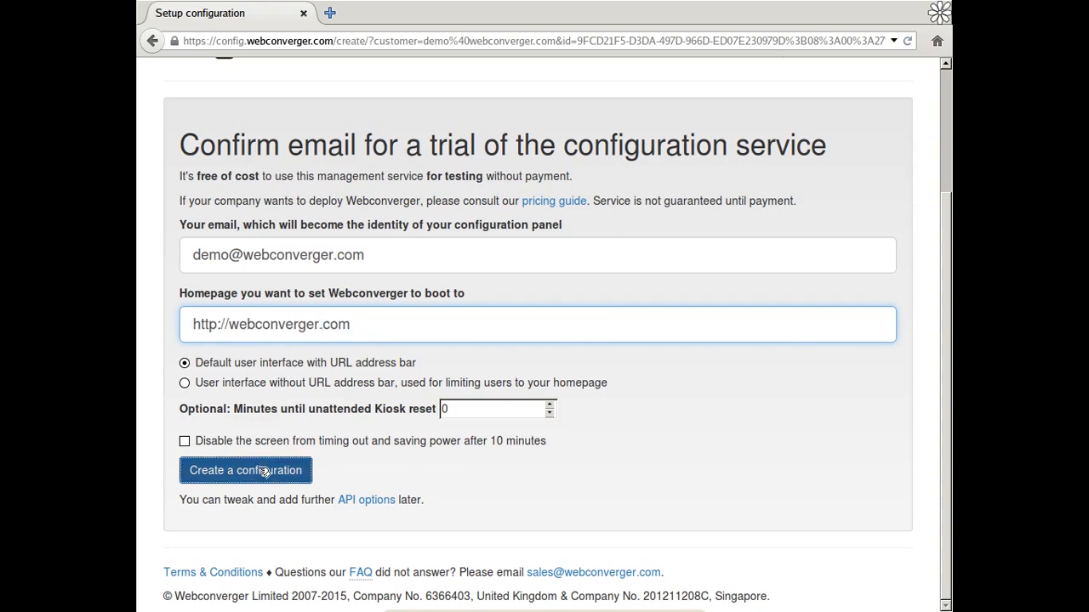
left_click(245, 469)
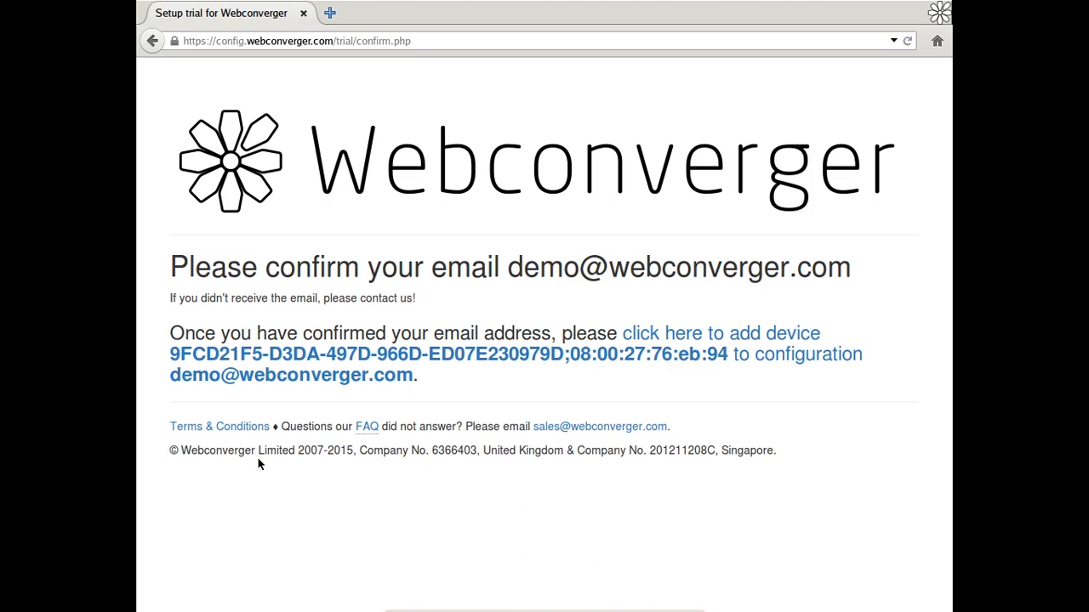
mouse_move(258, 452)
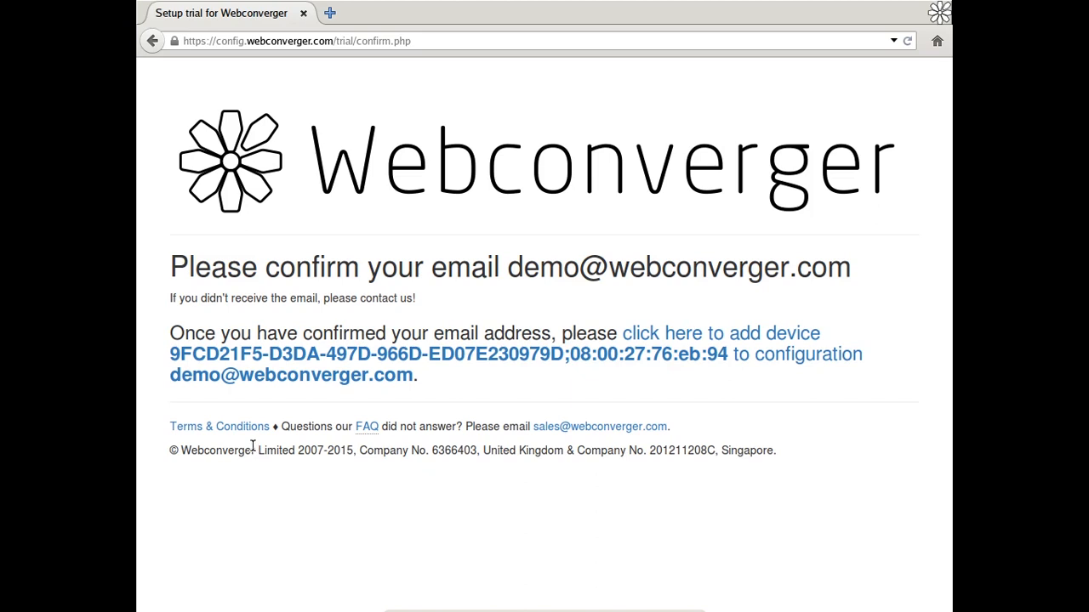
mouse_move(252, 444)
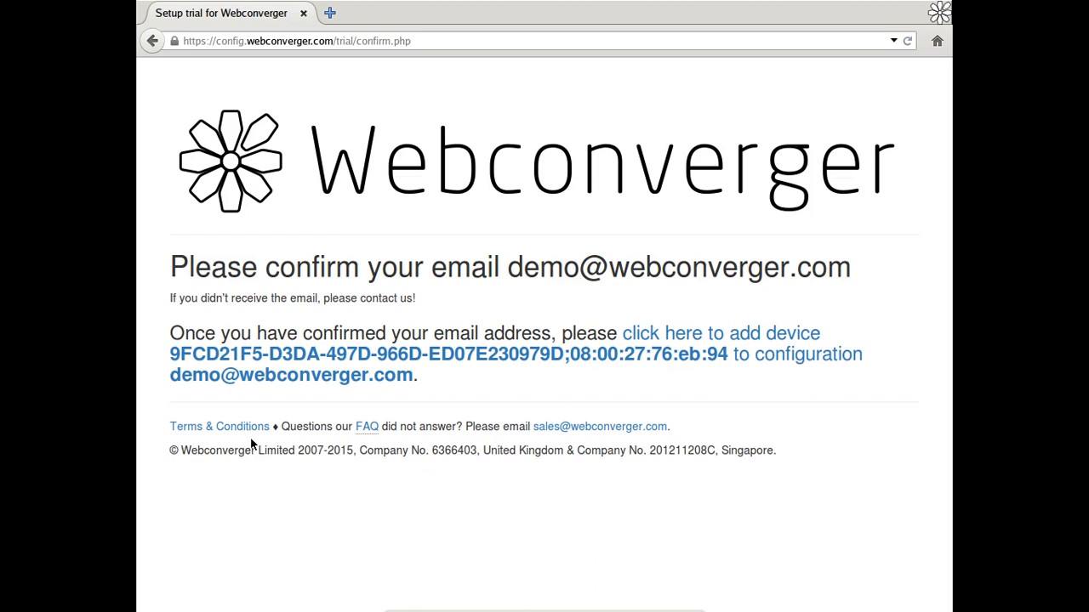
mouse_move(251, 438)
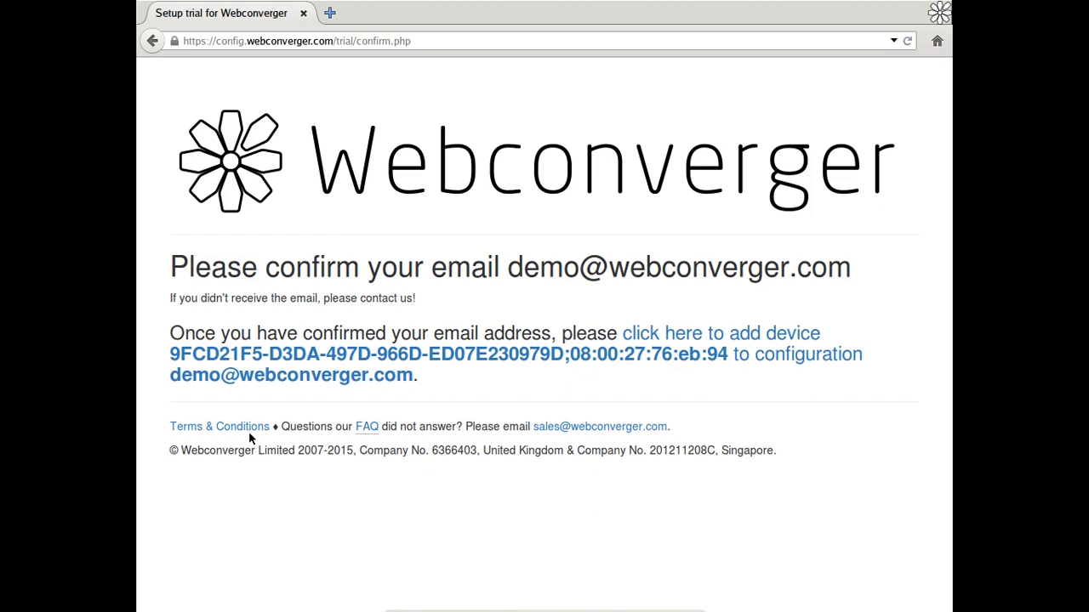
mouse_move(218, 426)
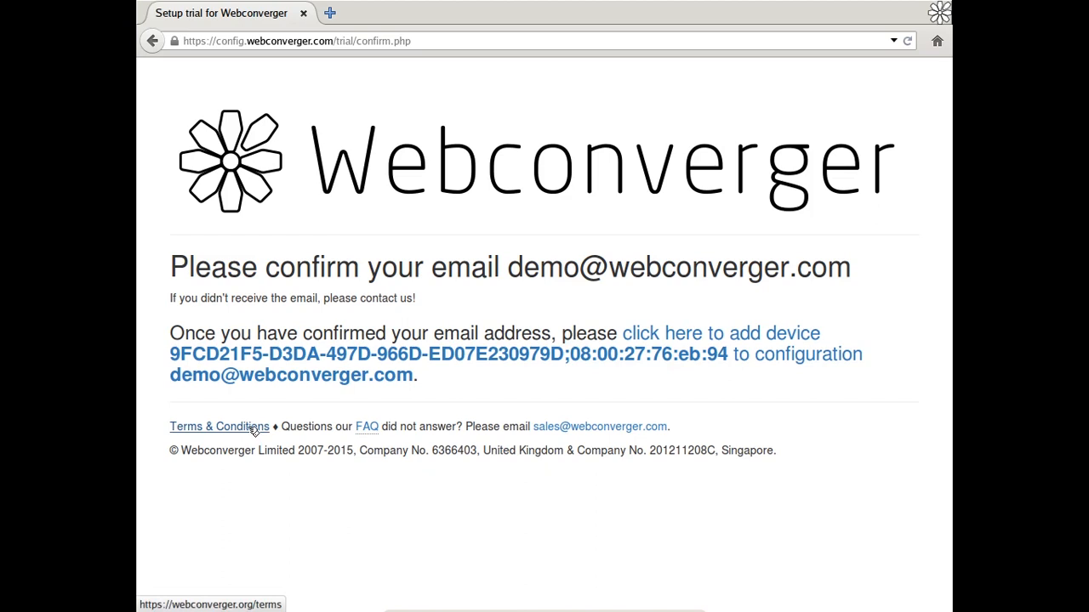
mouse_move(255, 429)
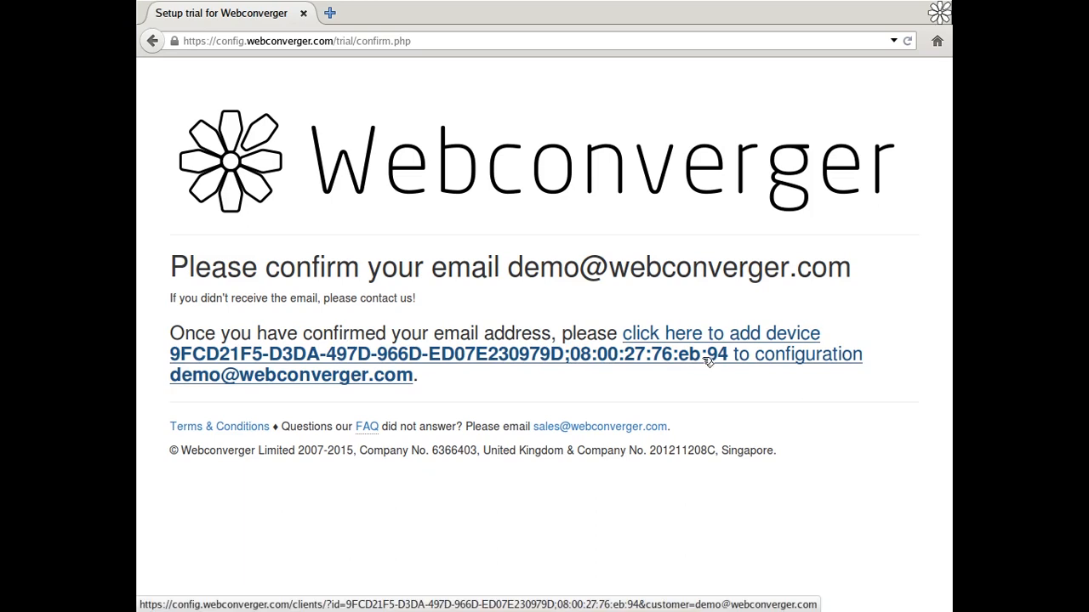
left_click(721, 332)
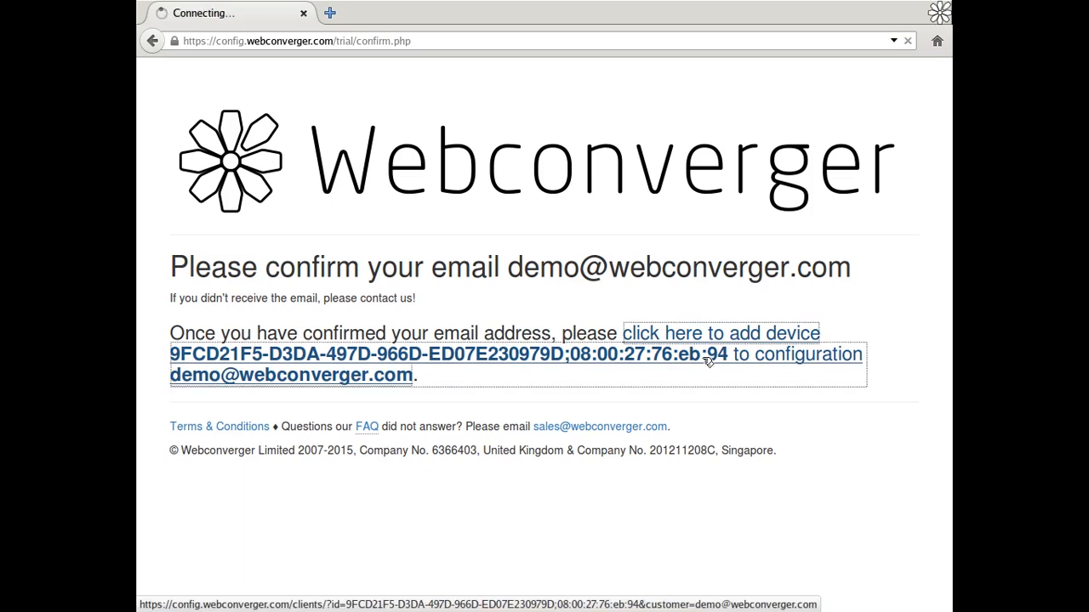
left_click(718, 331)
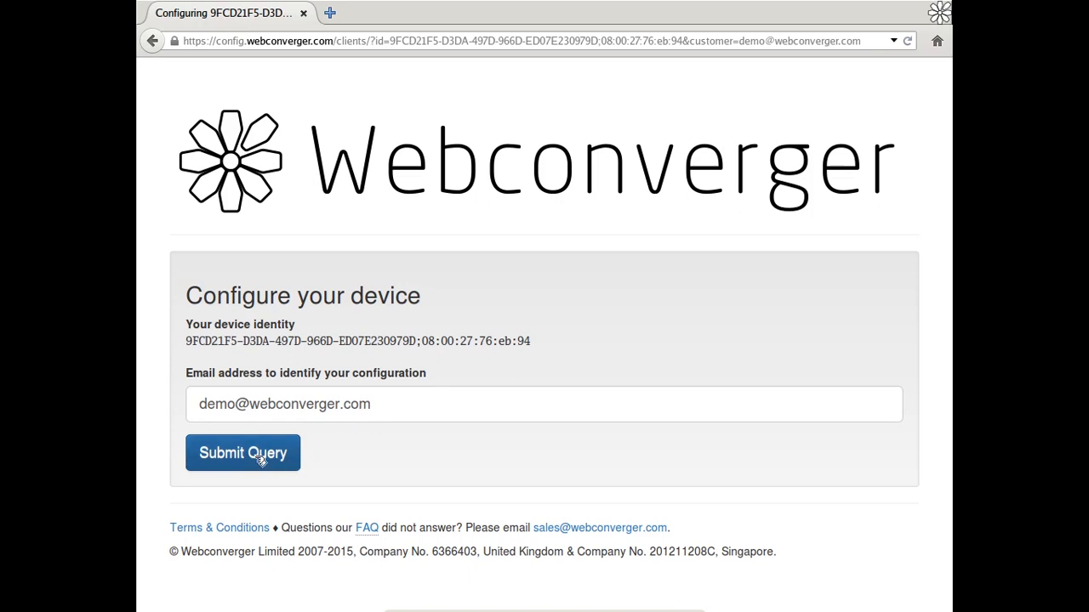
mouse_move(258, 420)
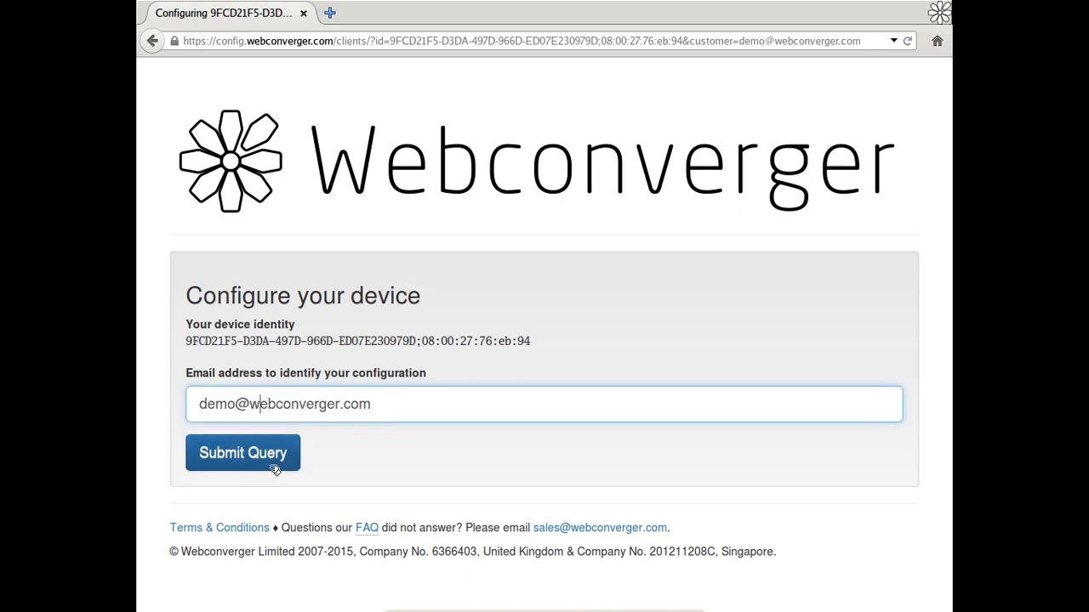
left_click(241, 453)
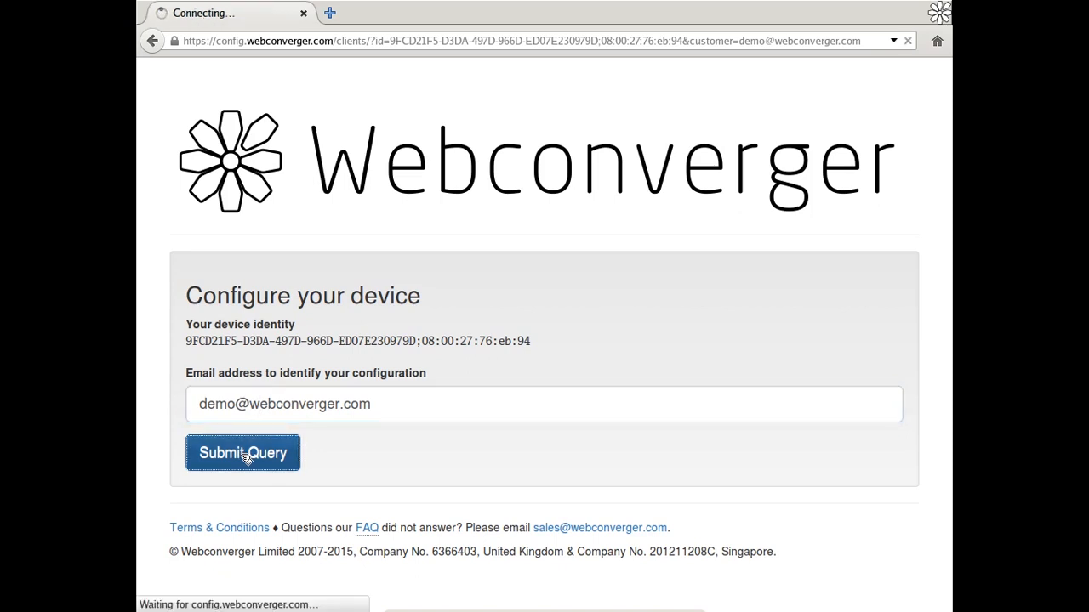
left_click(242, 452)
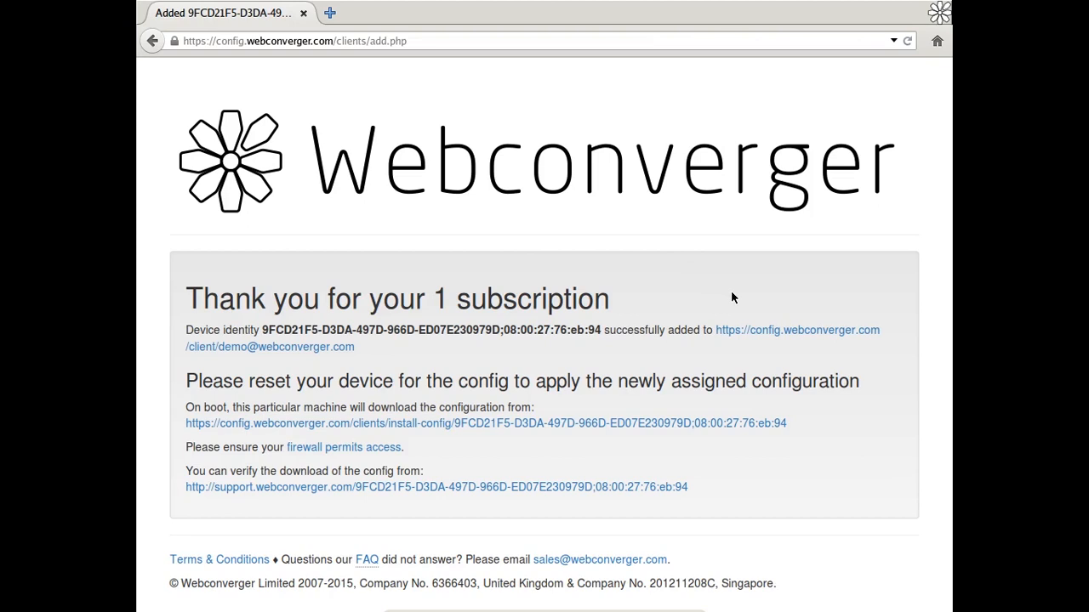
mouse_move(262, 379)
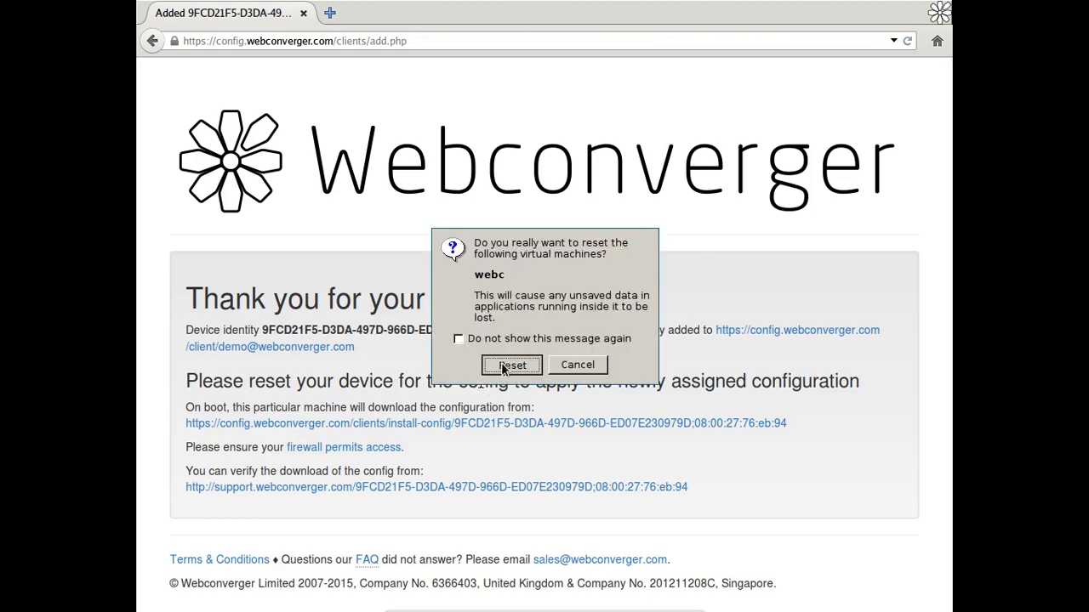
Confirm the VM reset and boot the live web kiosk entry again
left_click(512, 364)
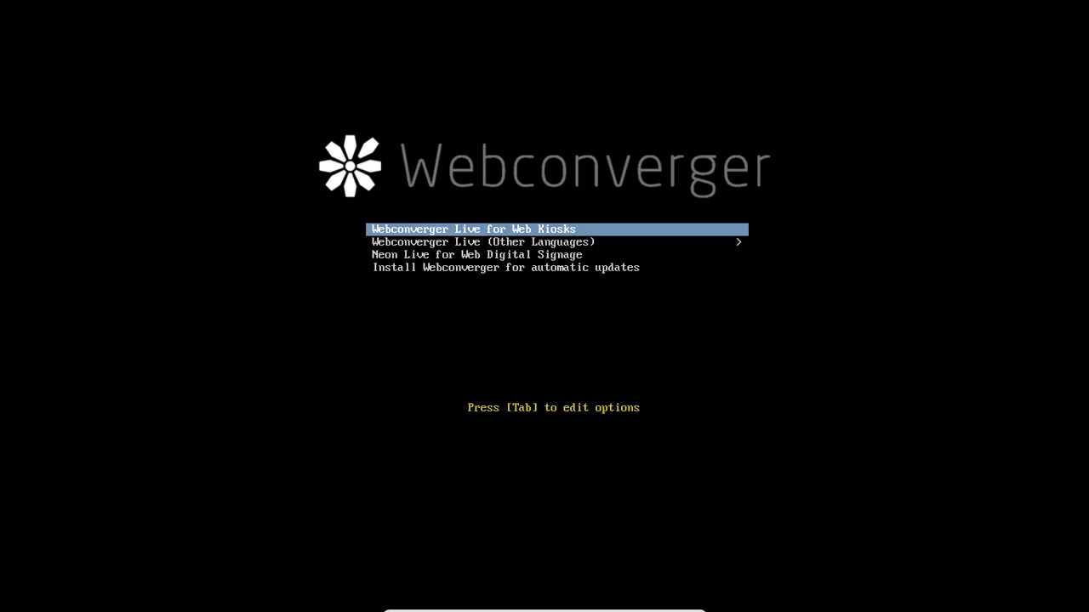
key("Return")
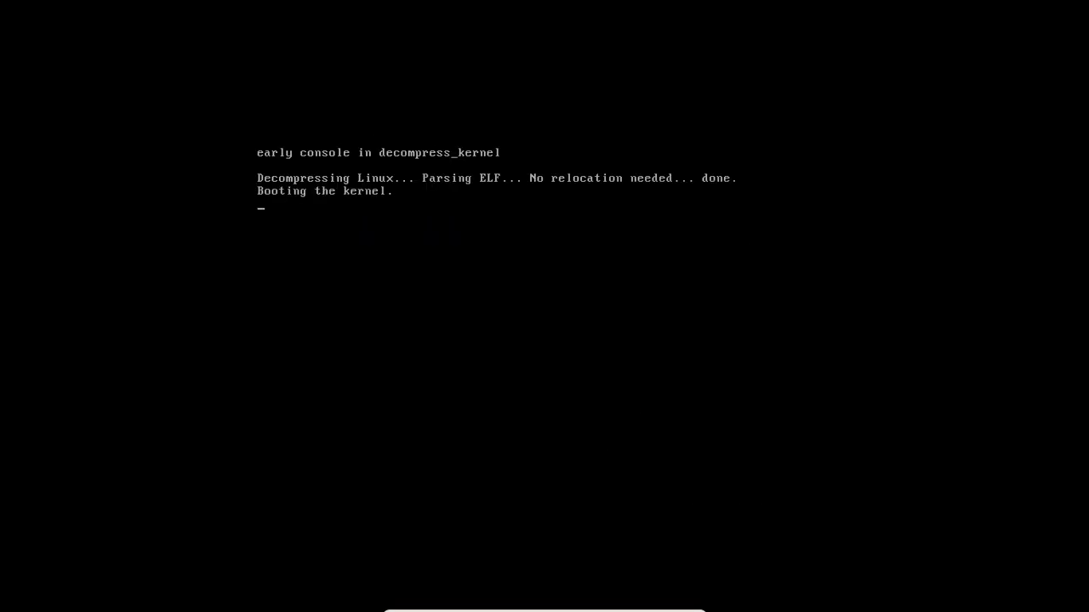